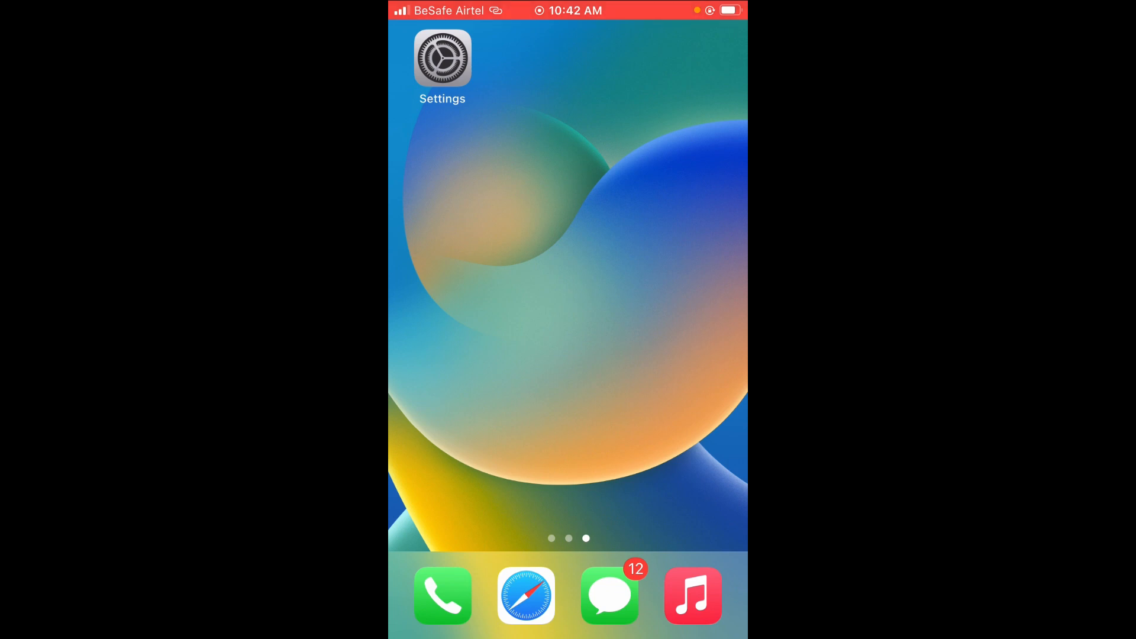
# Swipe to the Home Screen page that holds the Gmail app icon
pyautogui.hscroll(-3)
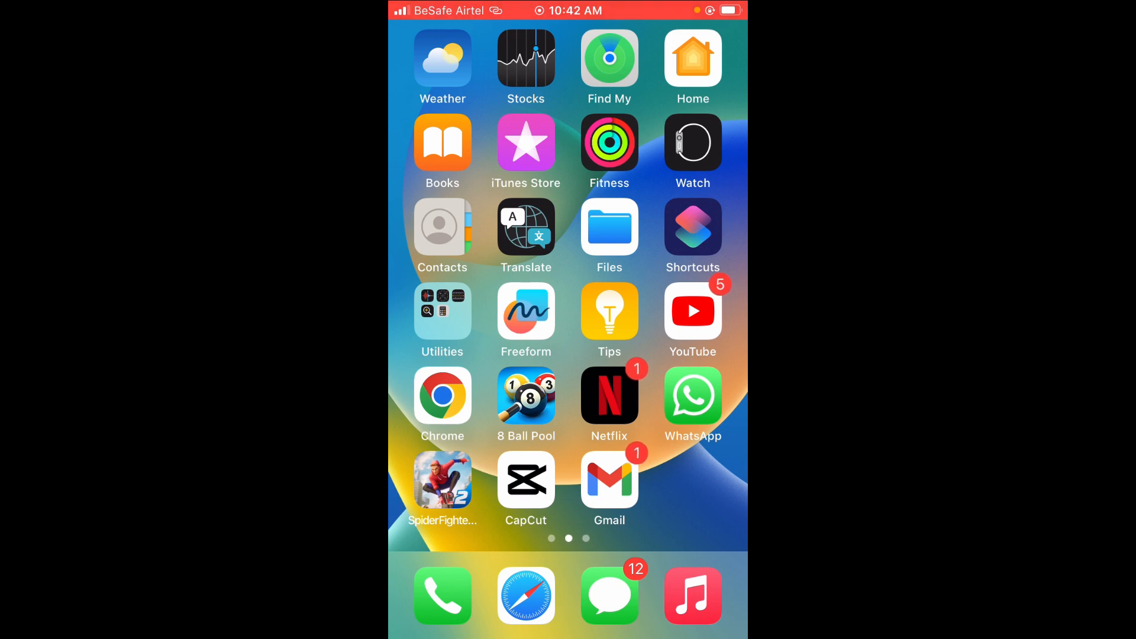
# Launch Gmail to its inbox and reveal the side menu of mailboxes and Settings
pyautogui.click(608, 481)
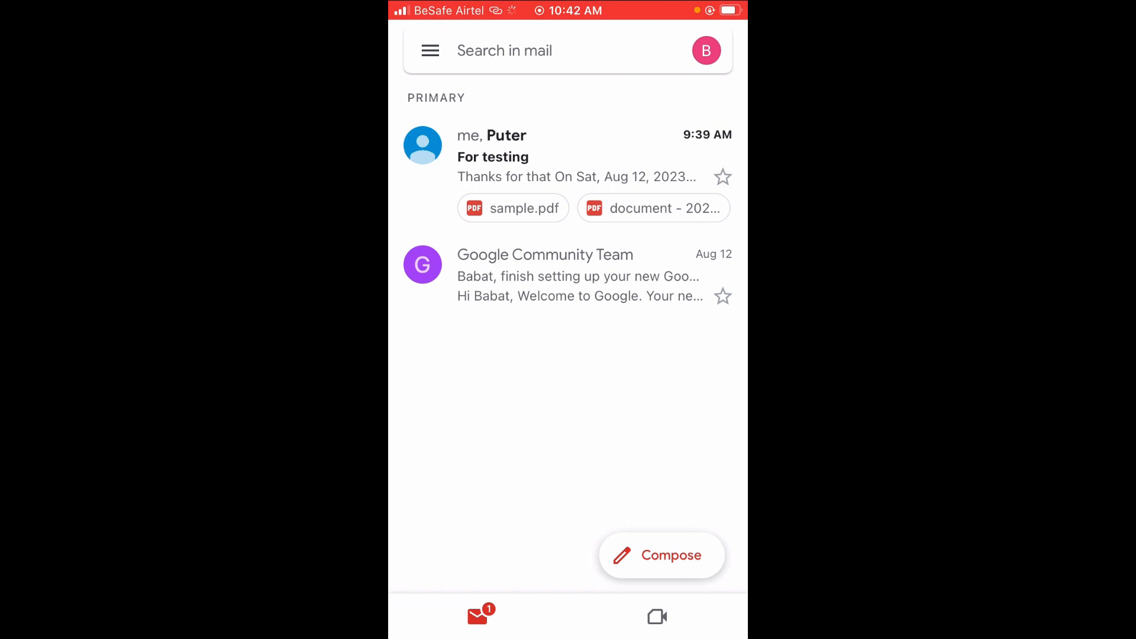
pyautogui.click(428, 50)
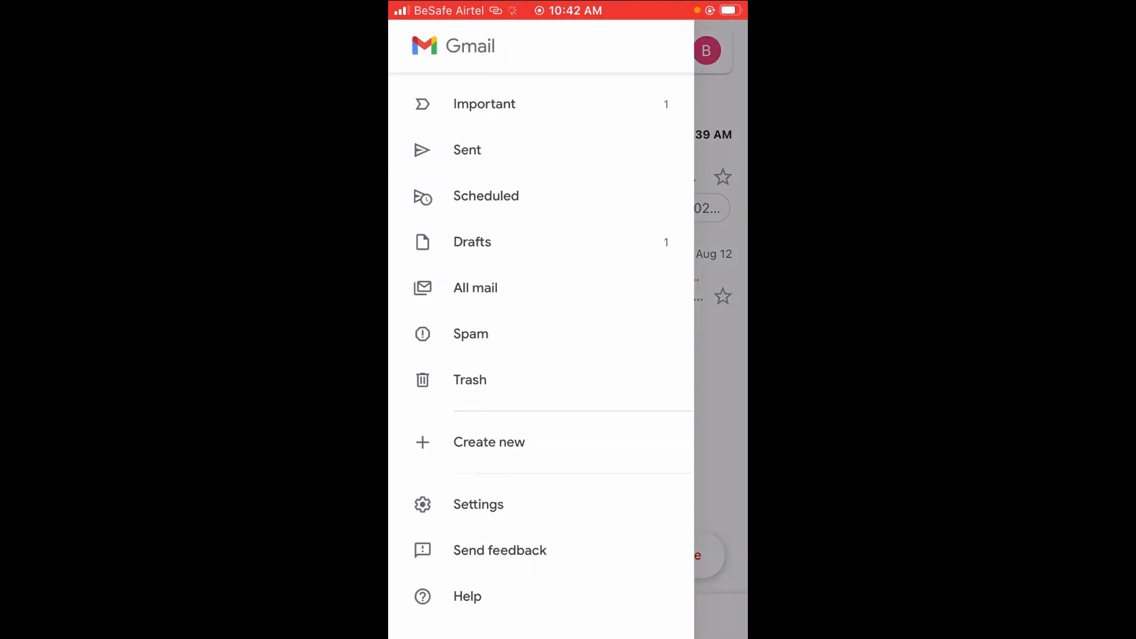
# Go through Settings and Email notifications to the Notification sounds list with Shrink Ray checked
pyautogui.click(478, 504)
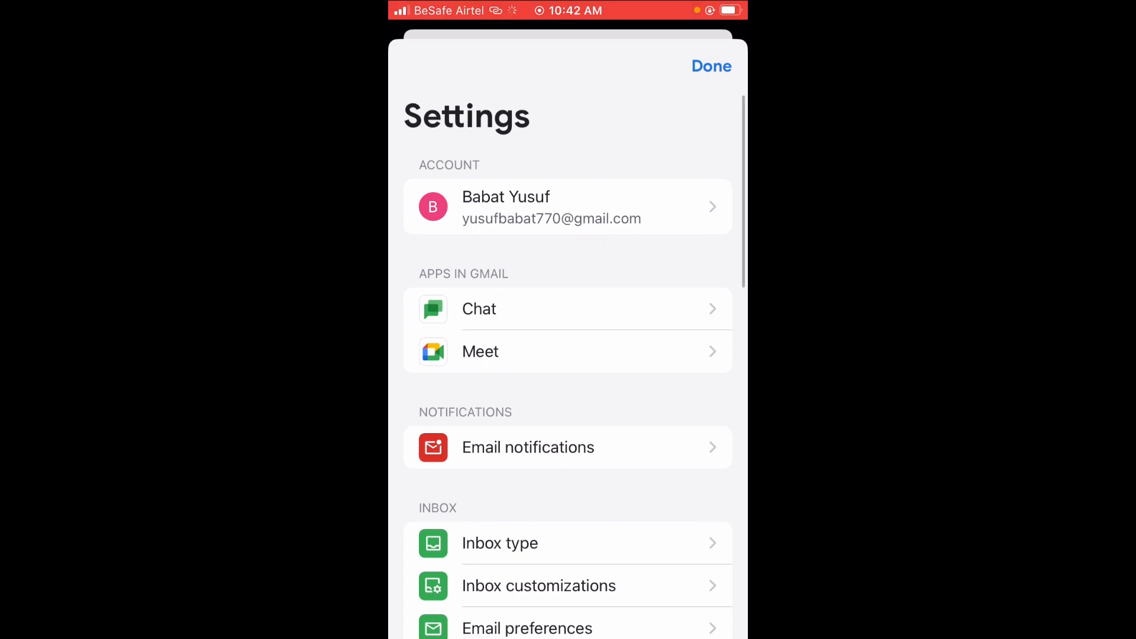
pyautogui.scroll(-3)
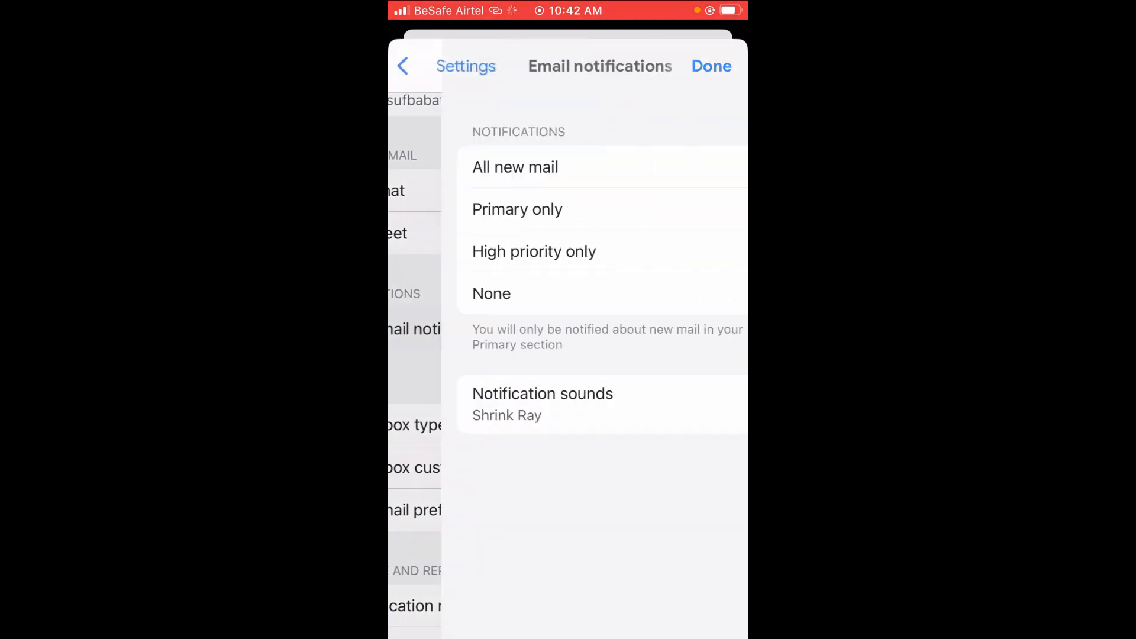
pyautogui.click(517, 209)
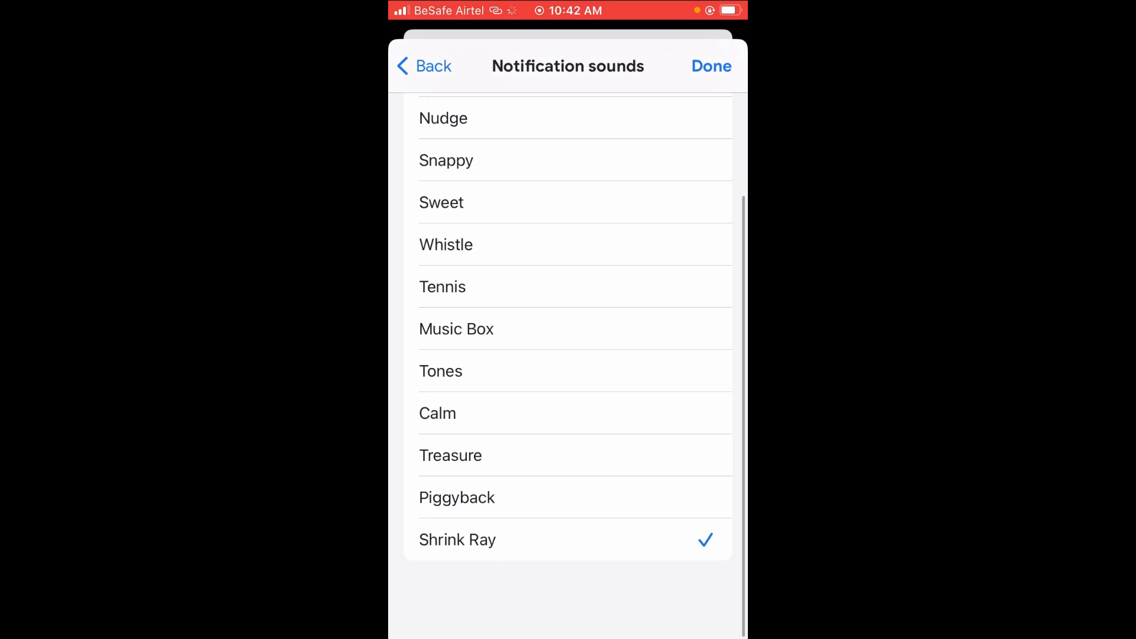
# Select Nudge as the new-mail notification sound and return to the inbox with Done
pyautogui.scroll(3)
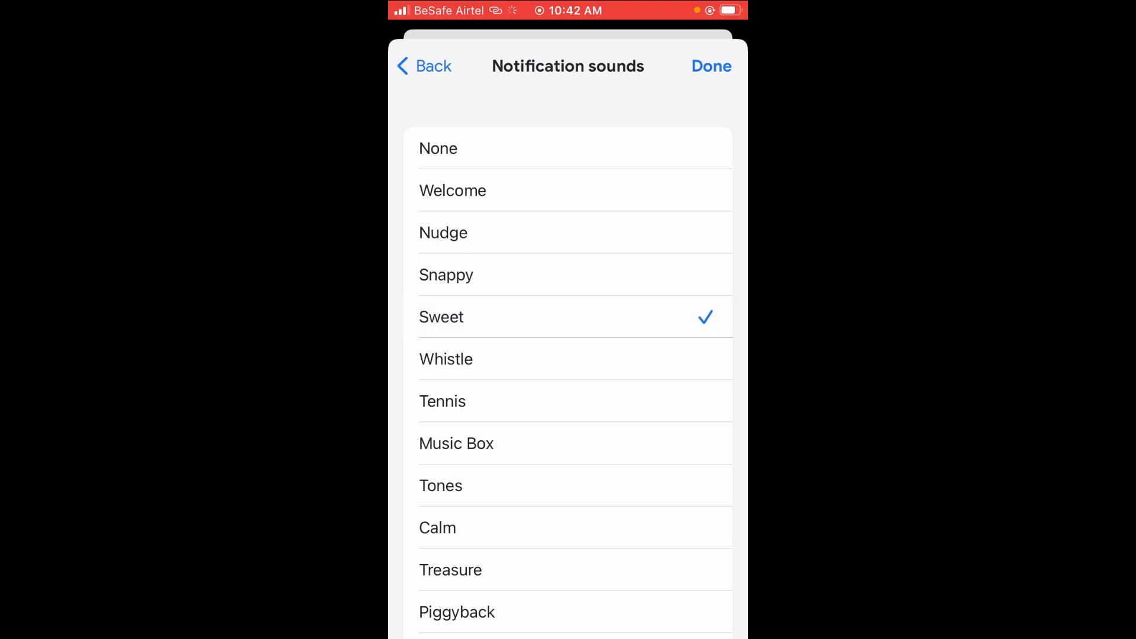
pyautogui.click(568, 402)
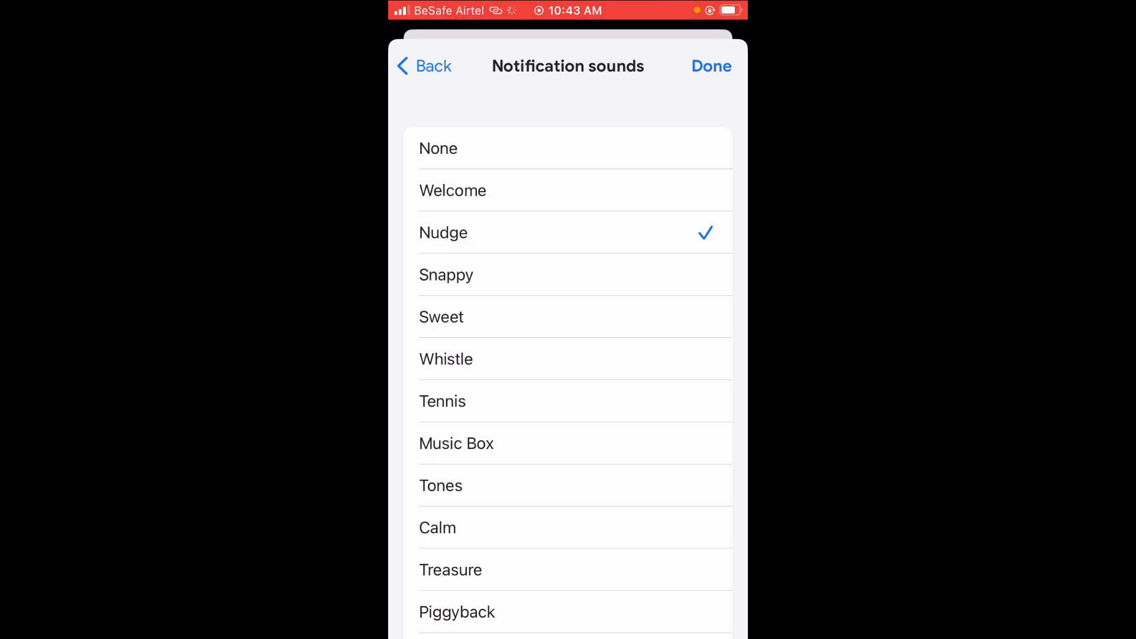
pyautogui.click(711, 67)
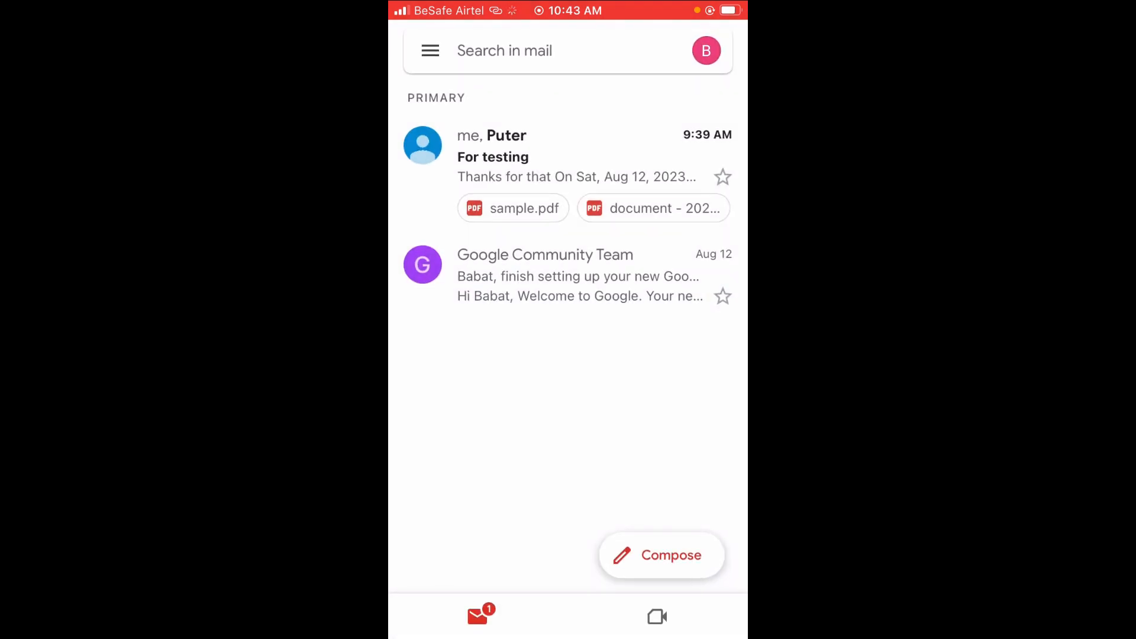